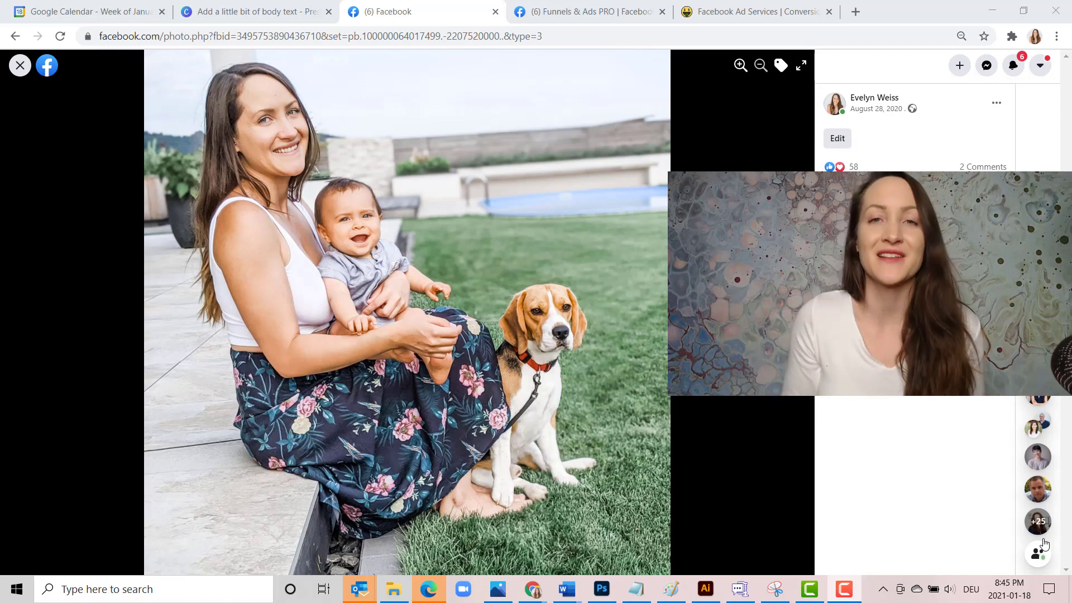
Leave the photo viewer for the Funnels & Ads PRO group page, scrolled up to its cover banner
click(755, 12)
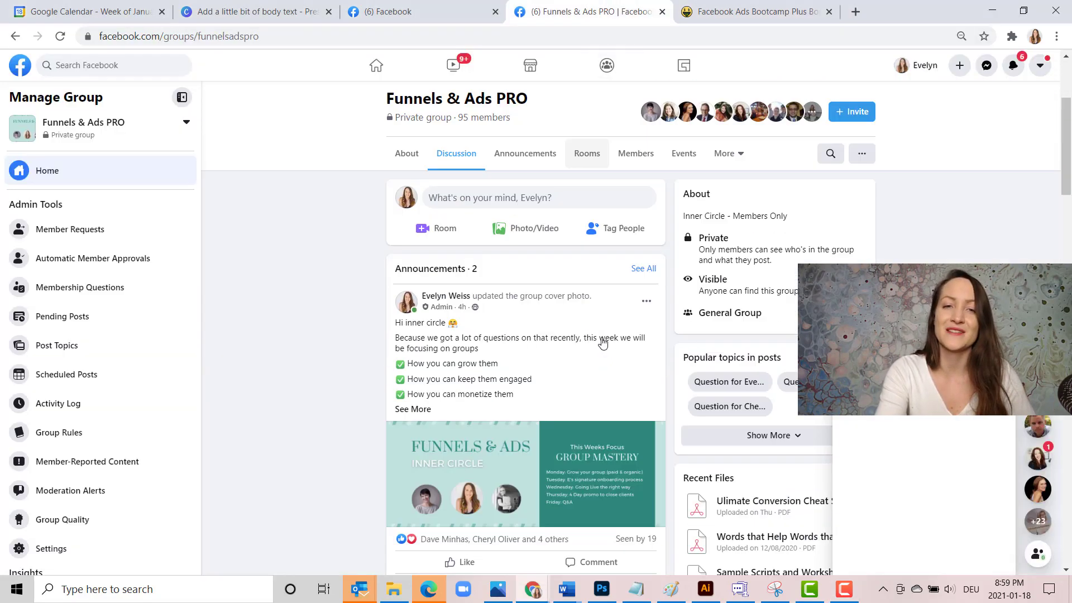
scroll(up, 3)
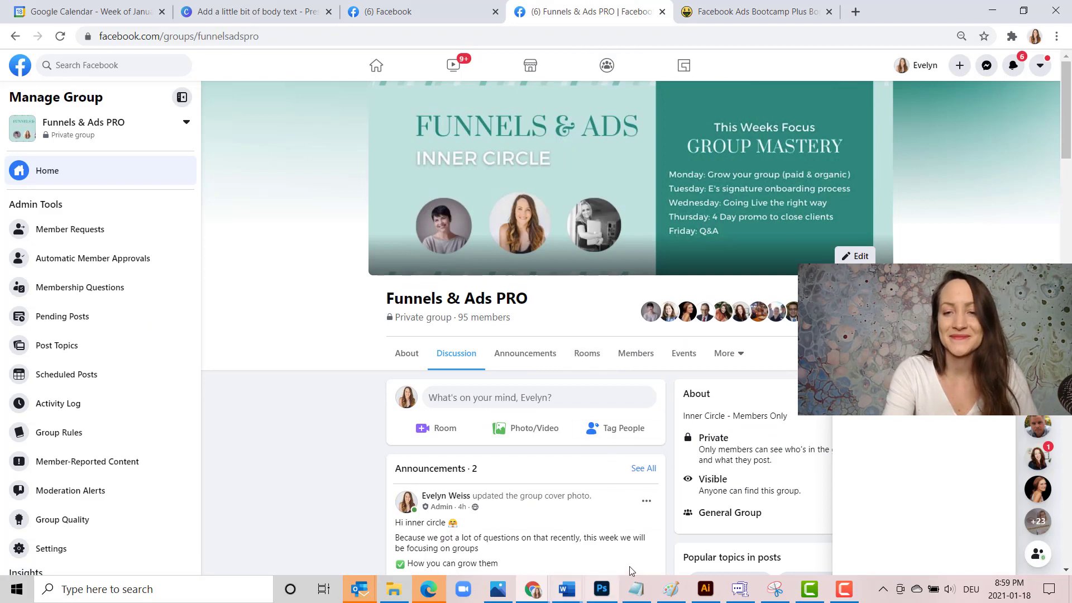
click(82, 12)
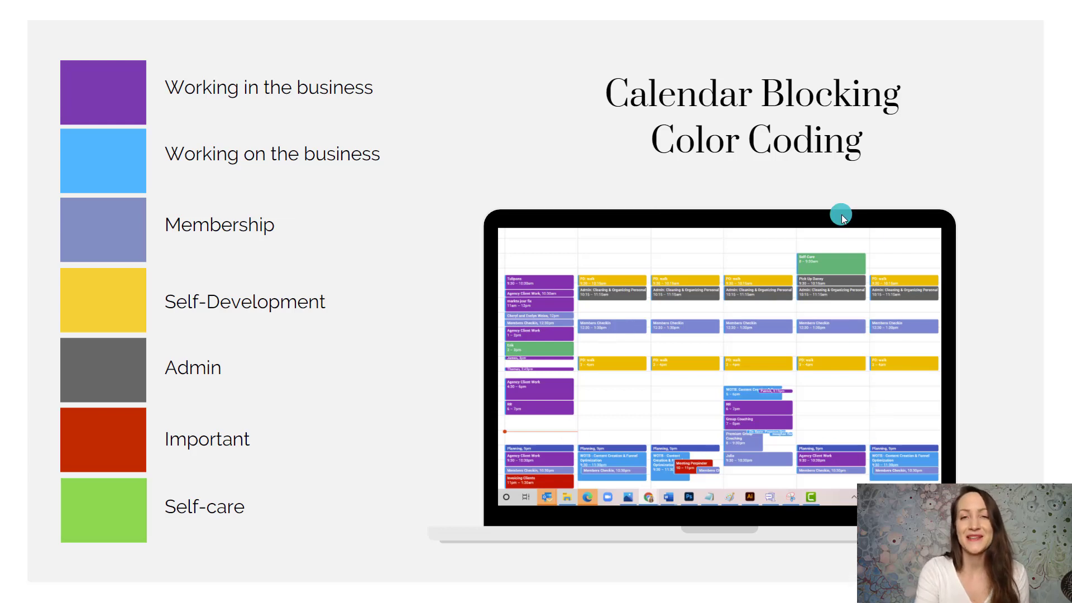
mouse_move(97, 94)
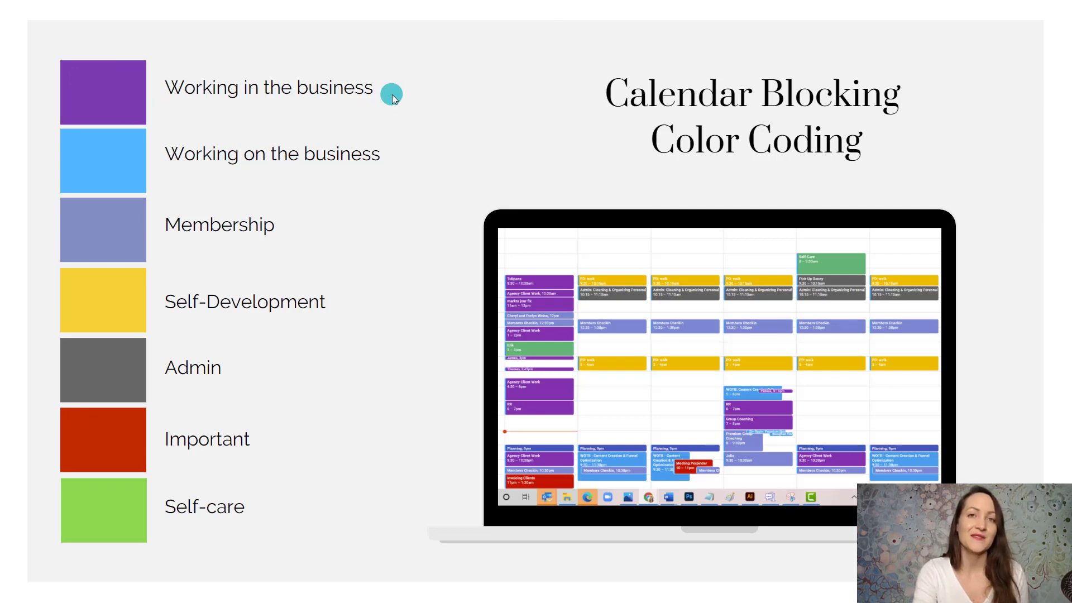
mouse_move(95, 209)
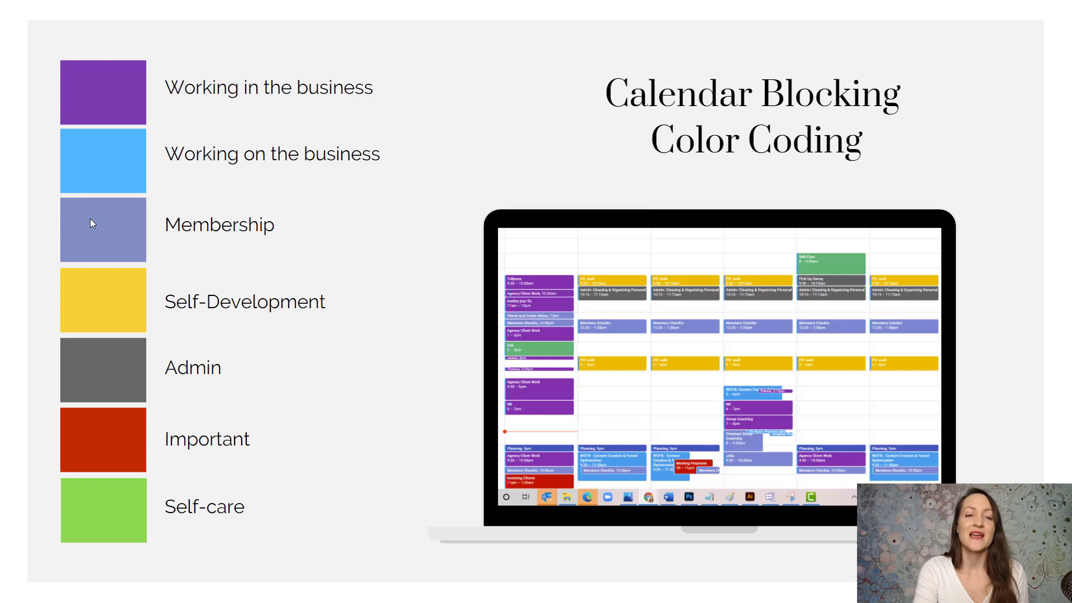
mouse_move(310, 229)
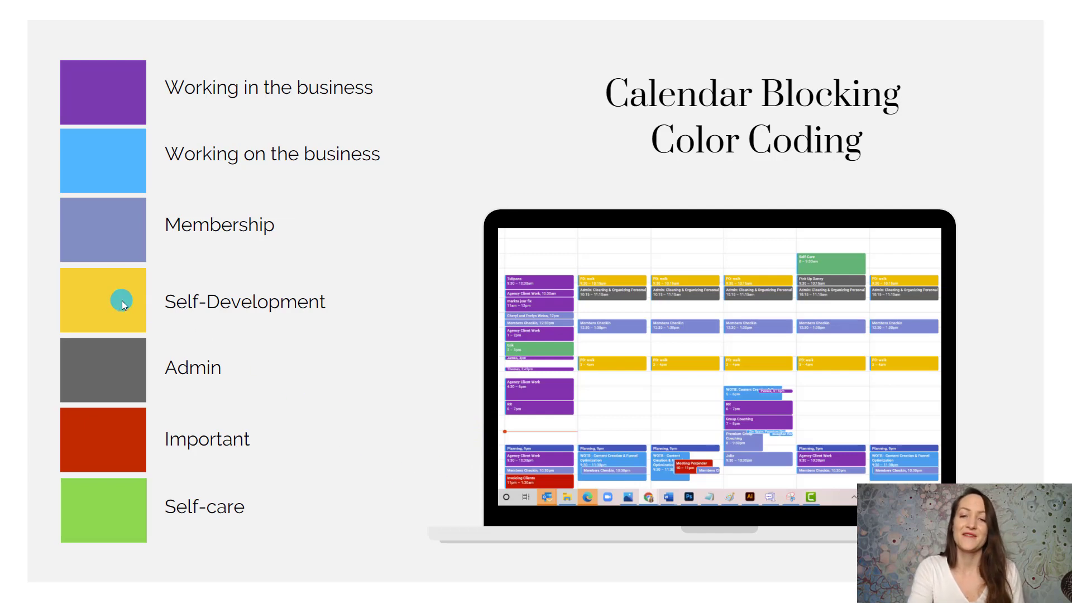
mouse_move(358, 335)
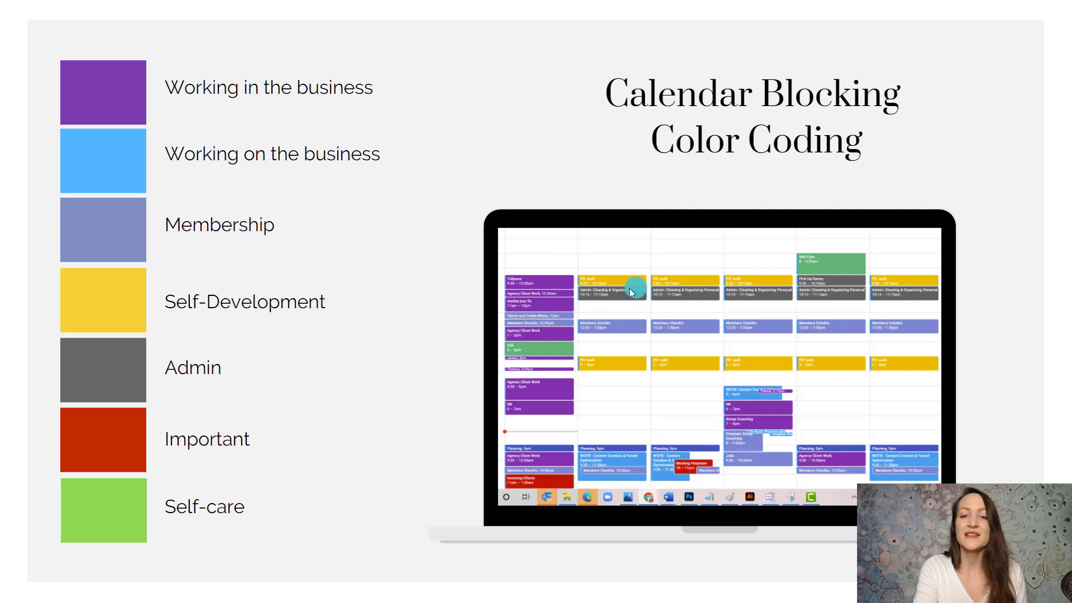
mouse_move(611, 372)
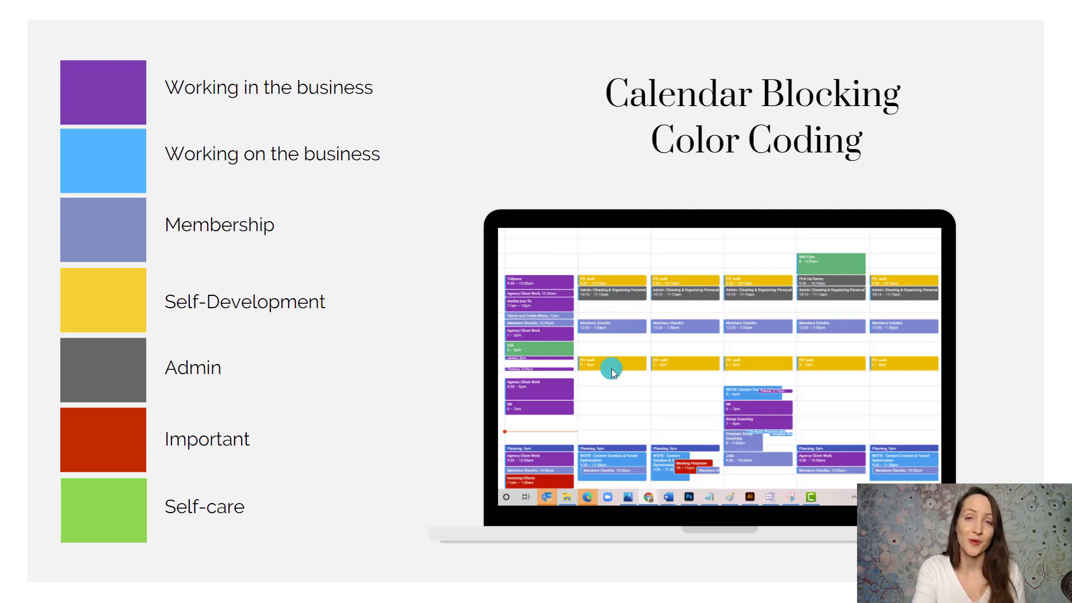
mouse_move(635, 276)
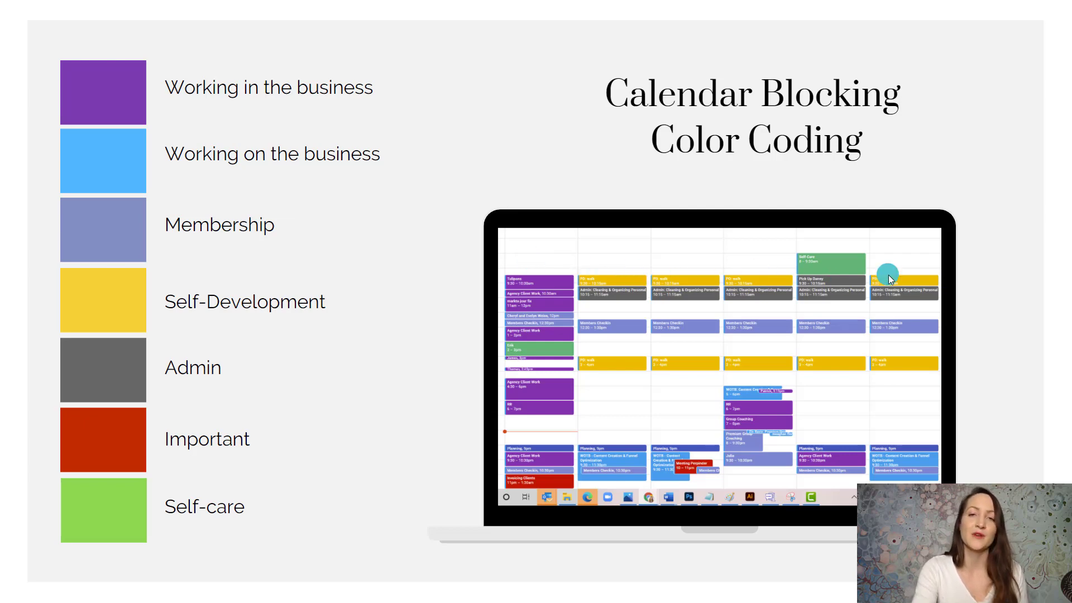
mouse_move(888, 279)
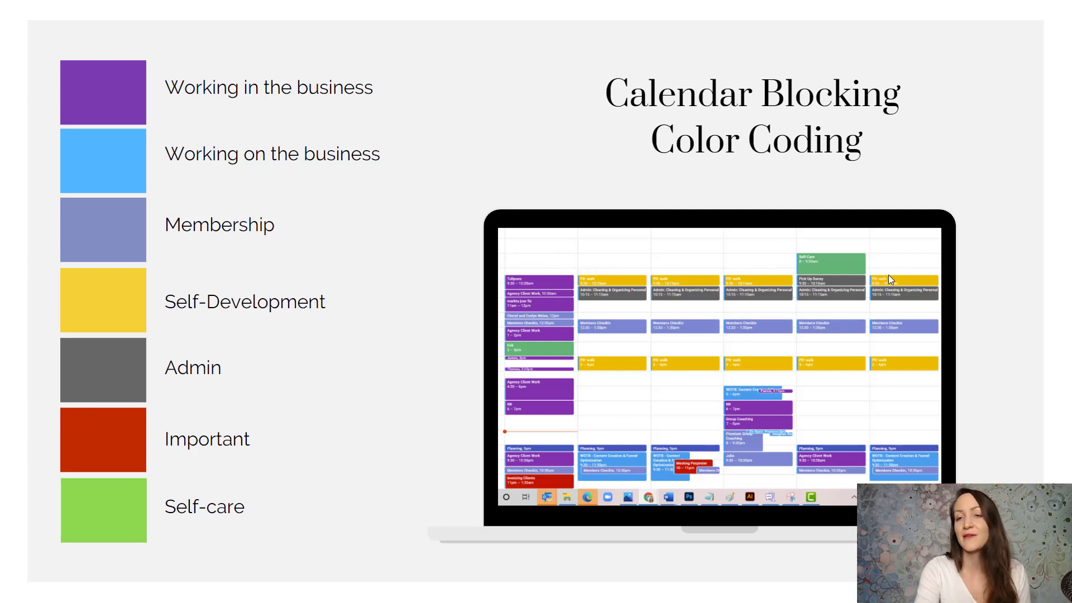
mouse_move(554, 383)
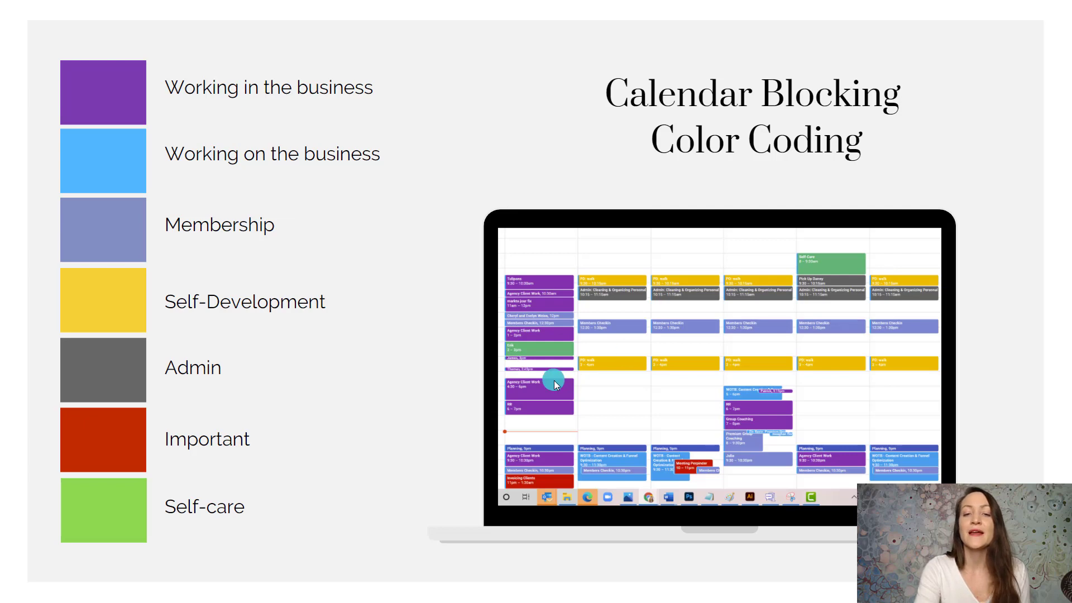
mouse_move(902, 368)
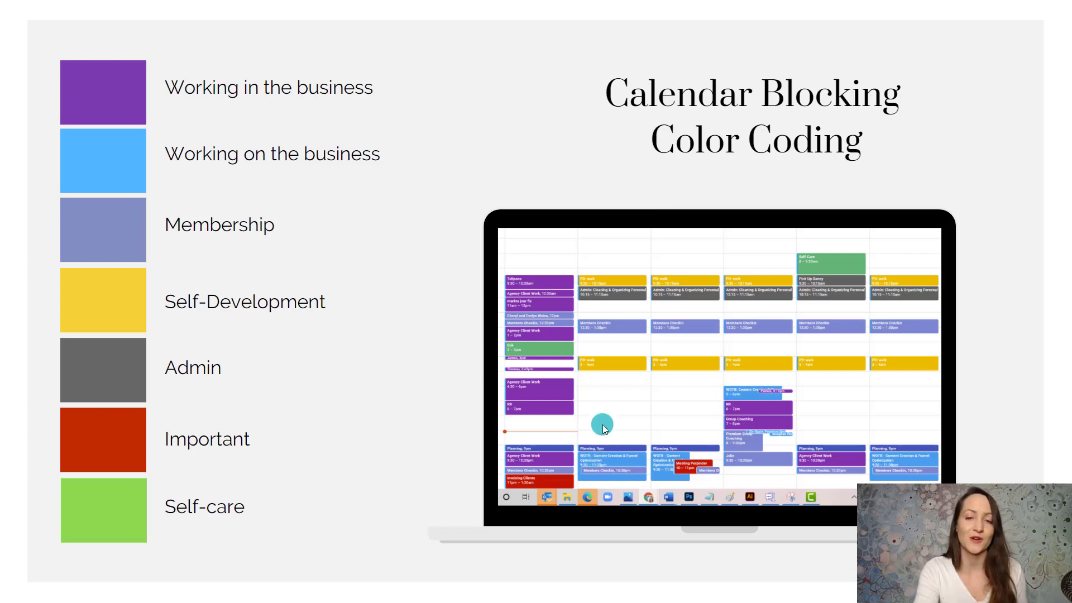
mouse_move(893, 365)
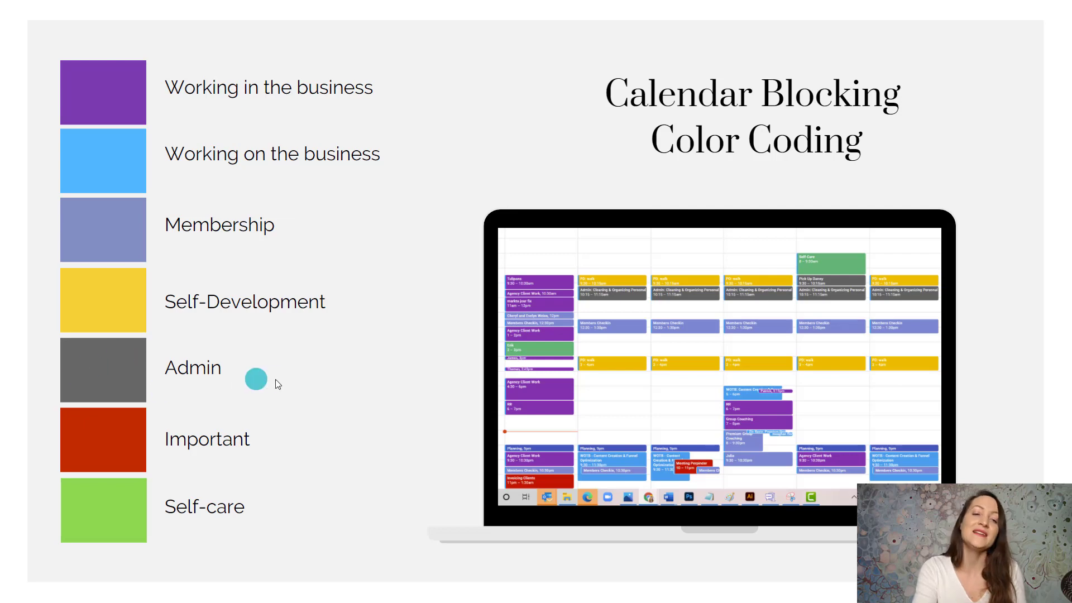
mouse_move(701, 319)
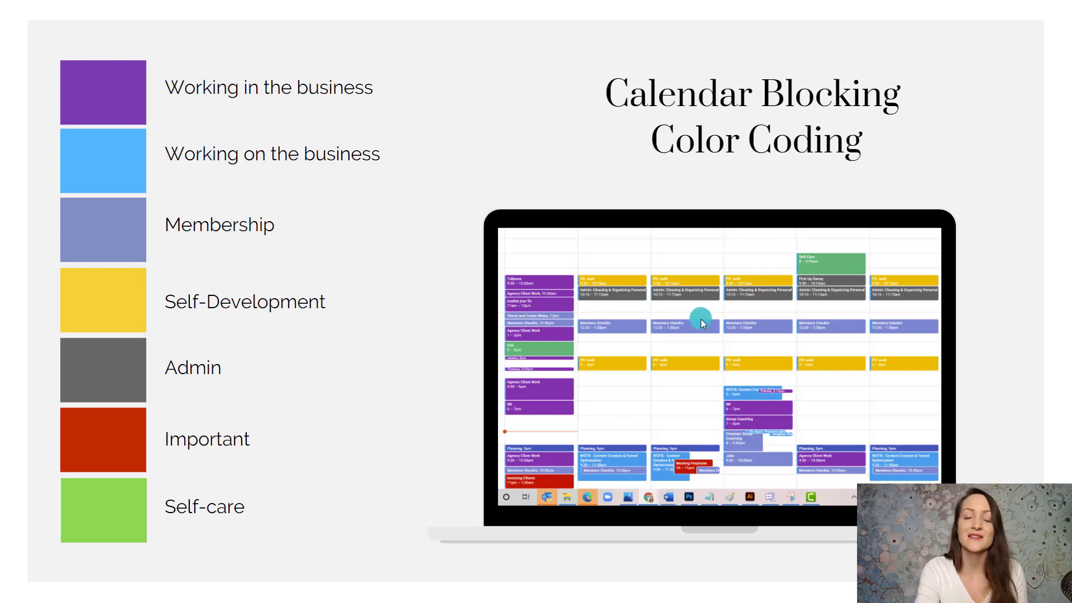
mouse_move(625, 314)
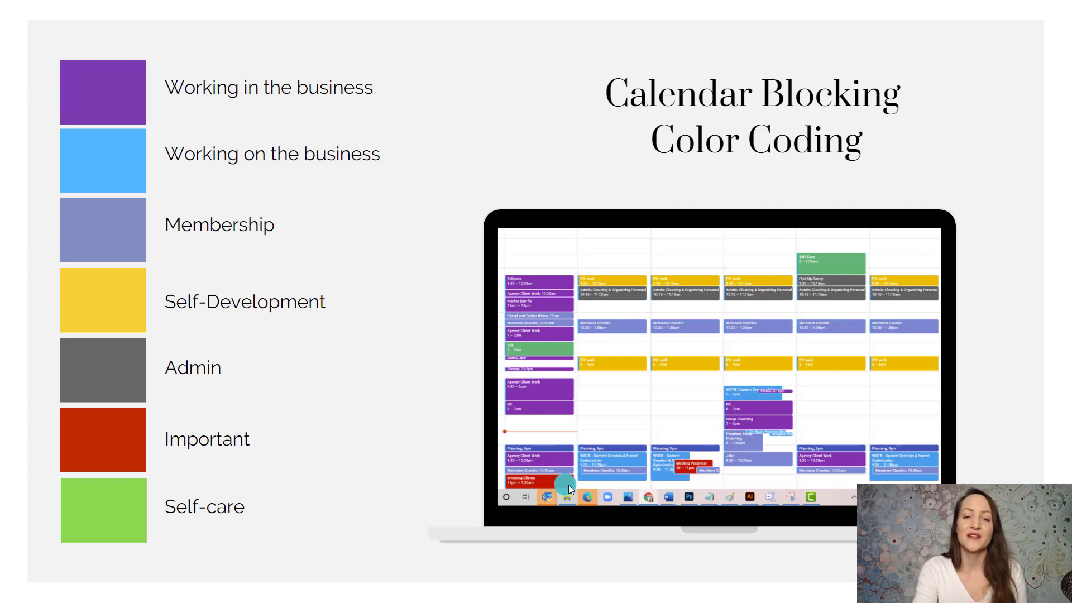
mouse_move(566, 487)
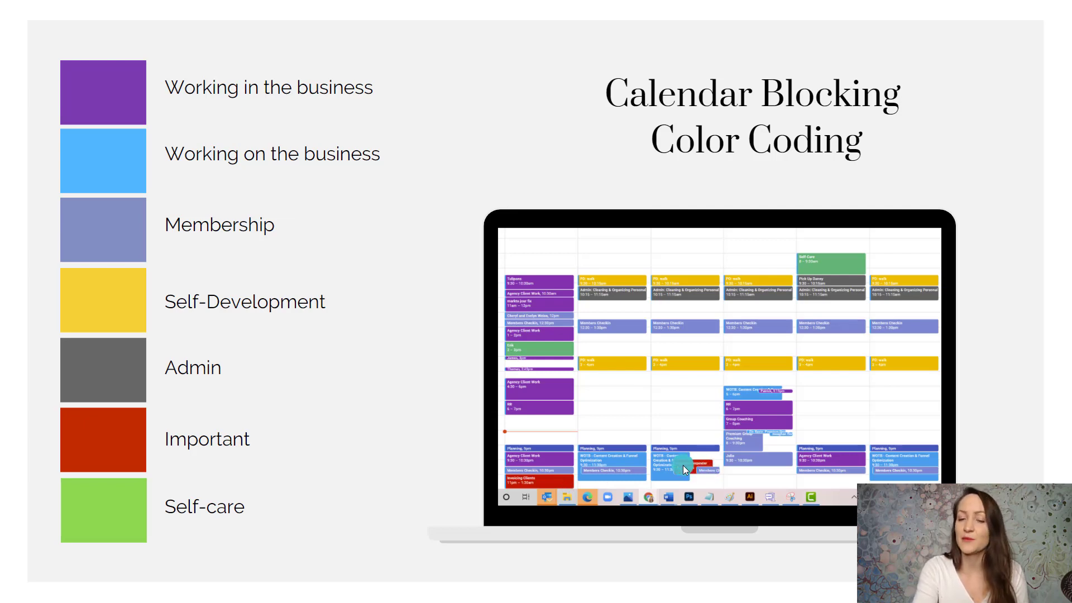
mouse_move(209, 476)
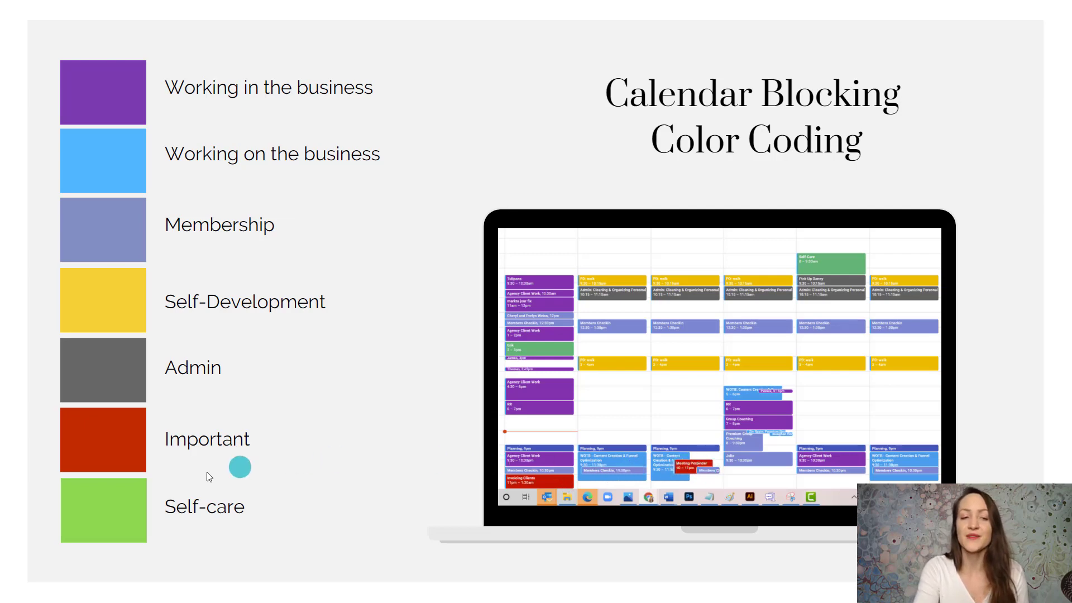
mouse_move(314, 515)
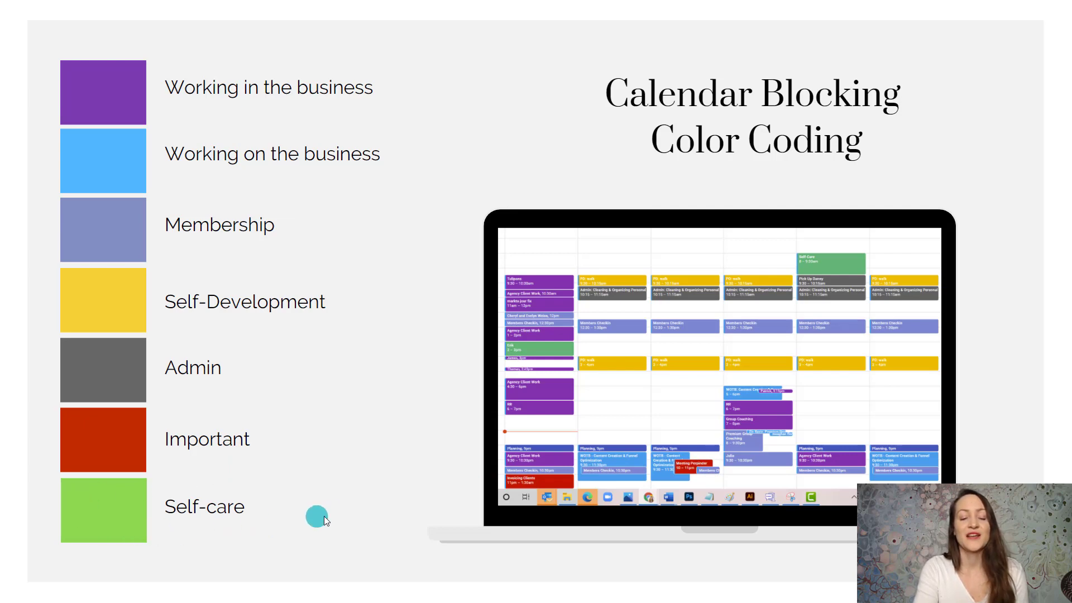
mouse_move(101, 514)
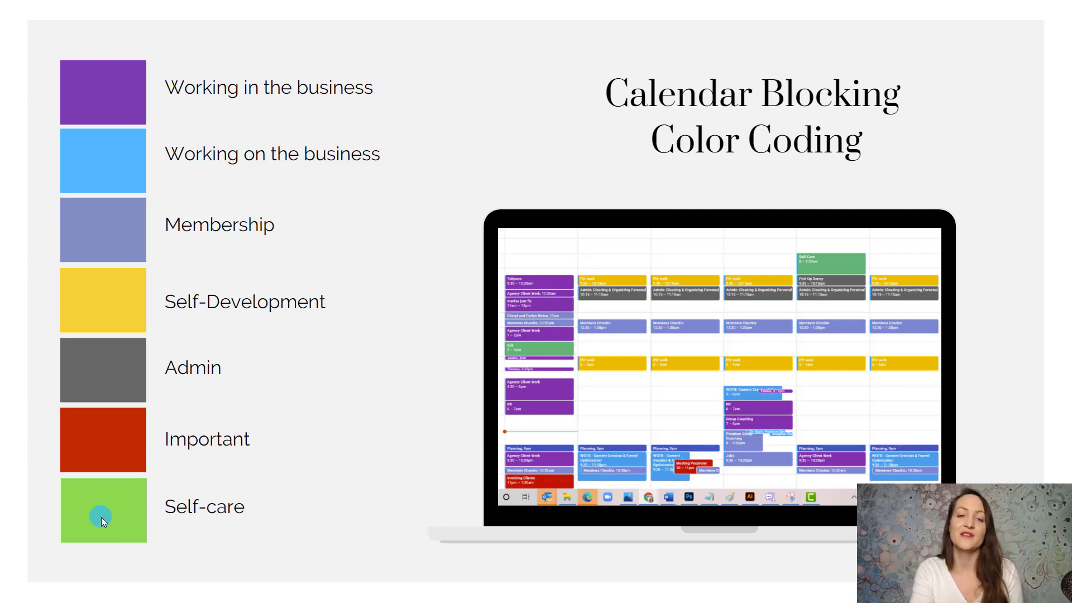
mouse_move(702, 388)
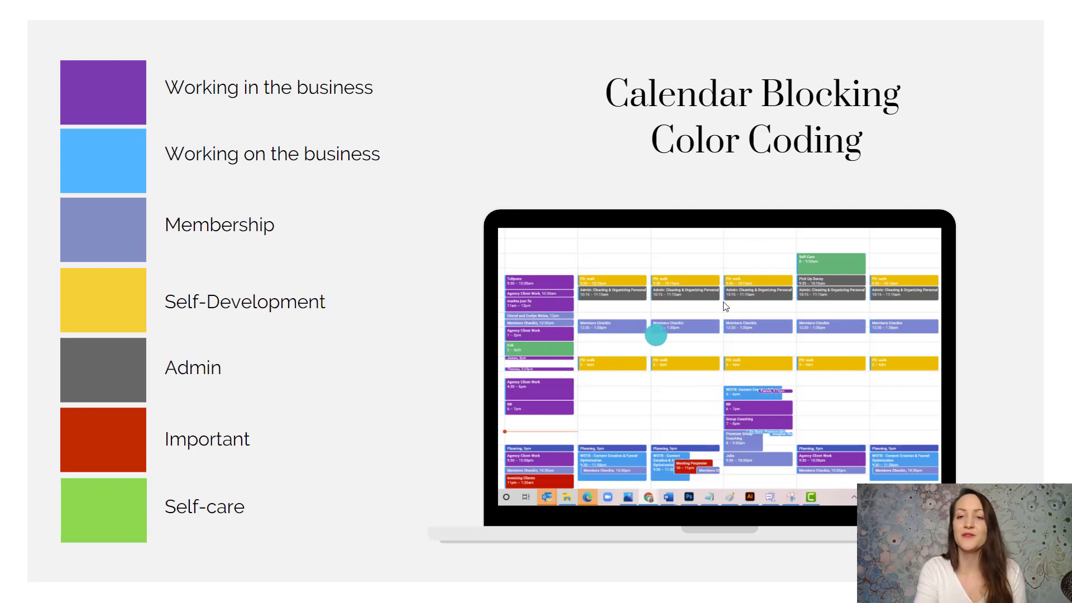
mouse_move(847, 265)
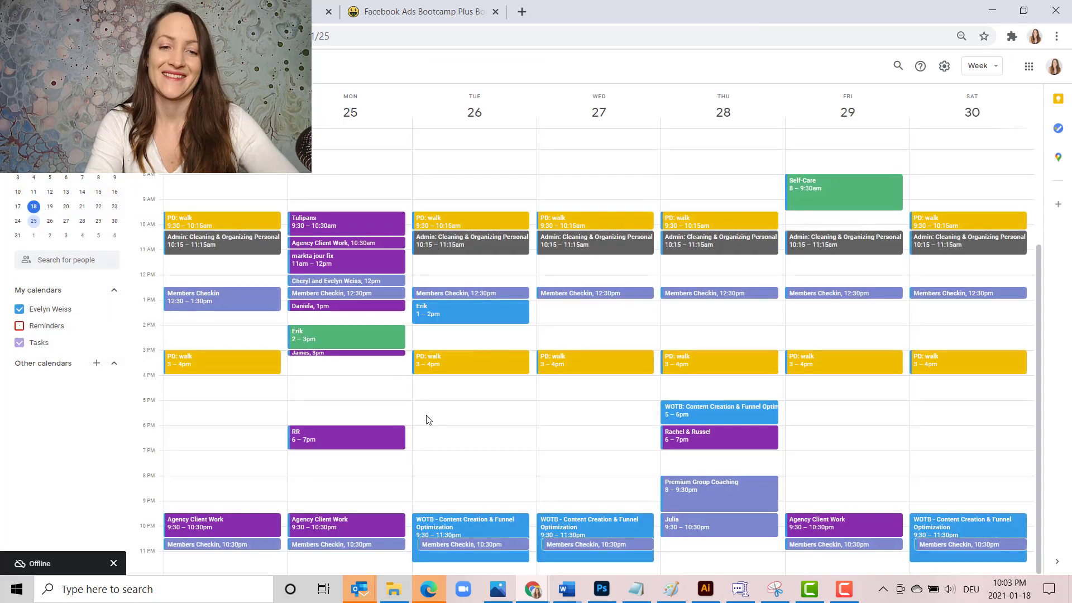
mouse_move(311, 531)
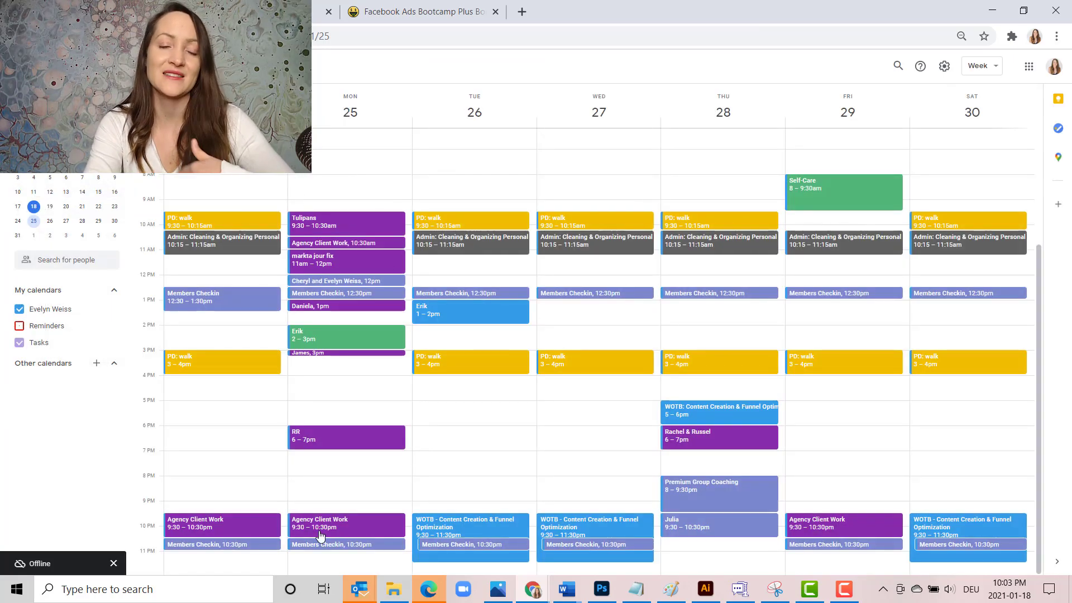
mouse_move(390, 517)
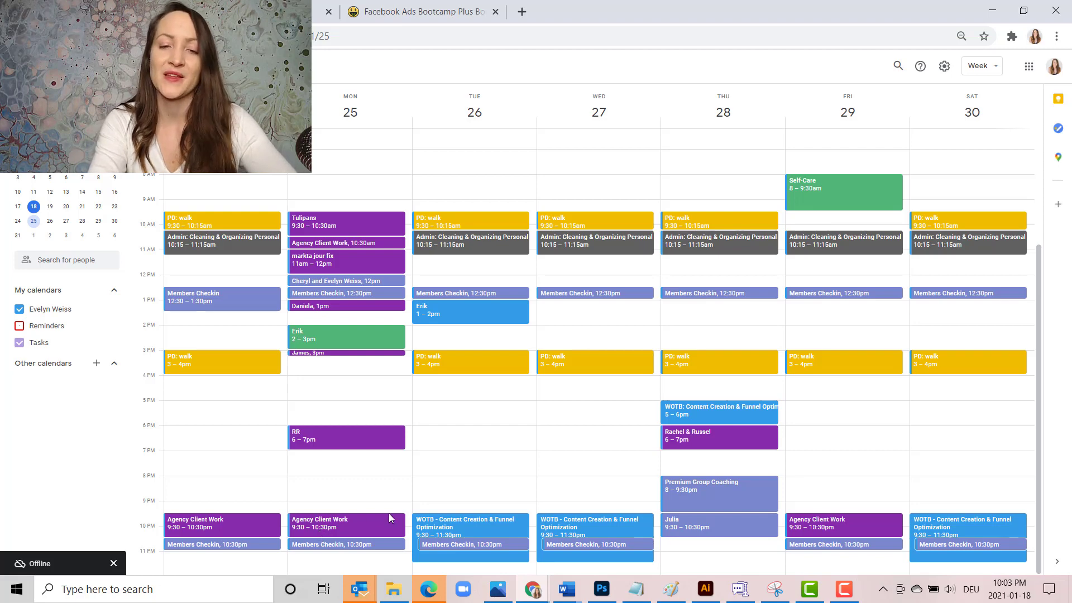
mouse_move(486, 514)
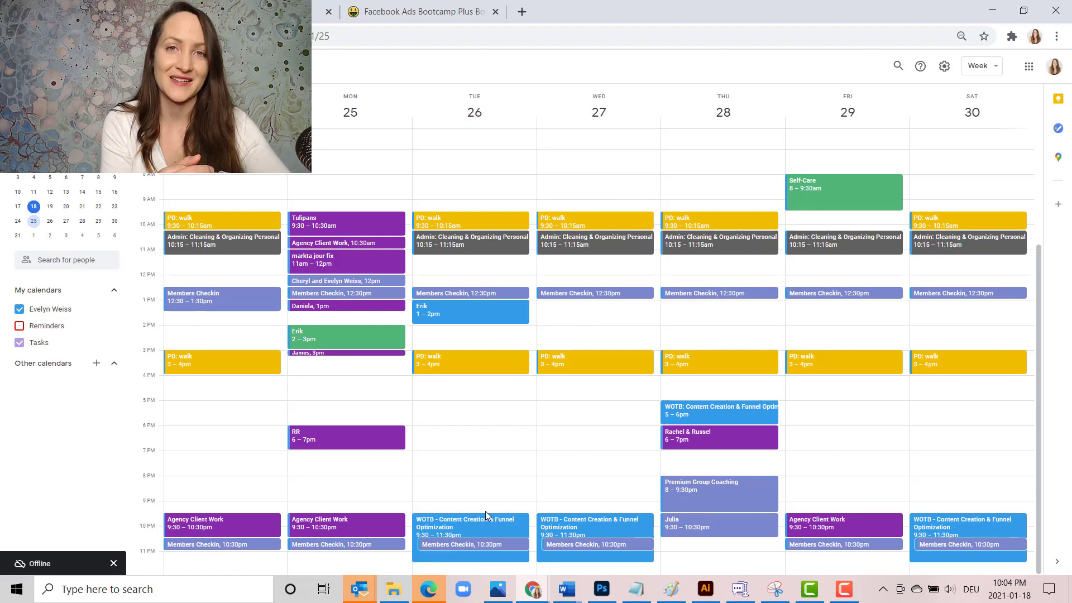
mouse_move(395, 526)
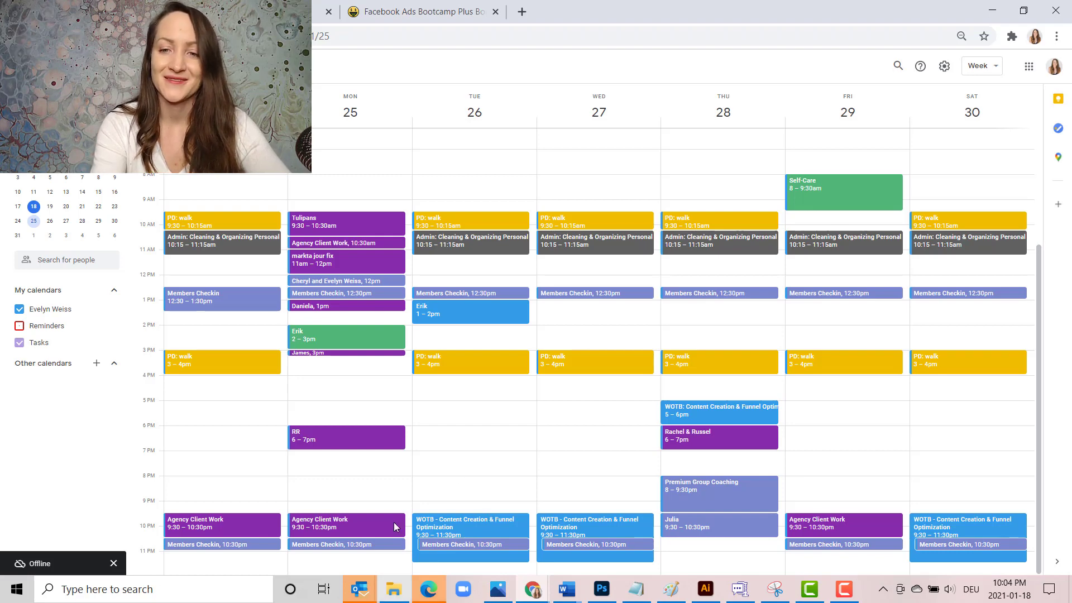